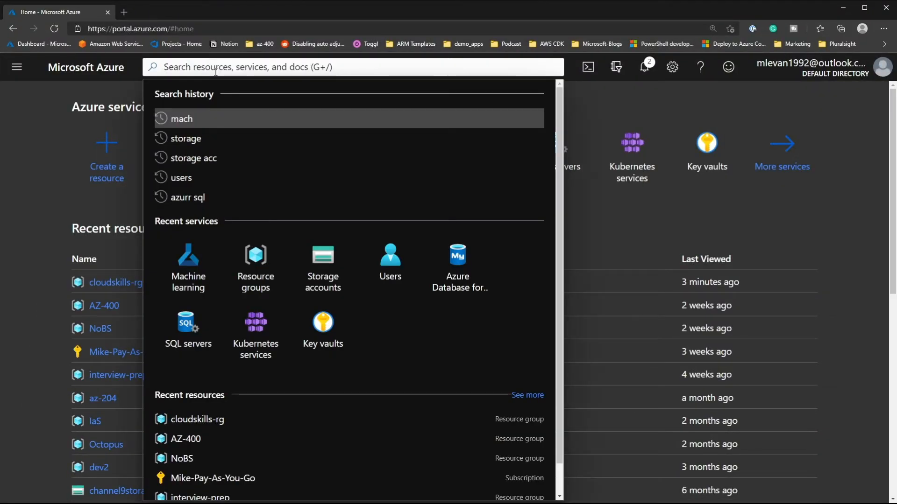
Search for 'machine learning' and open the Machine learning service listing workspaces.
type("machine learning")
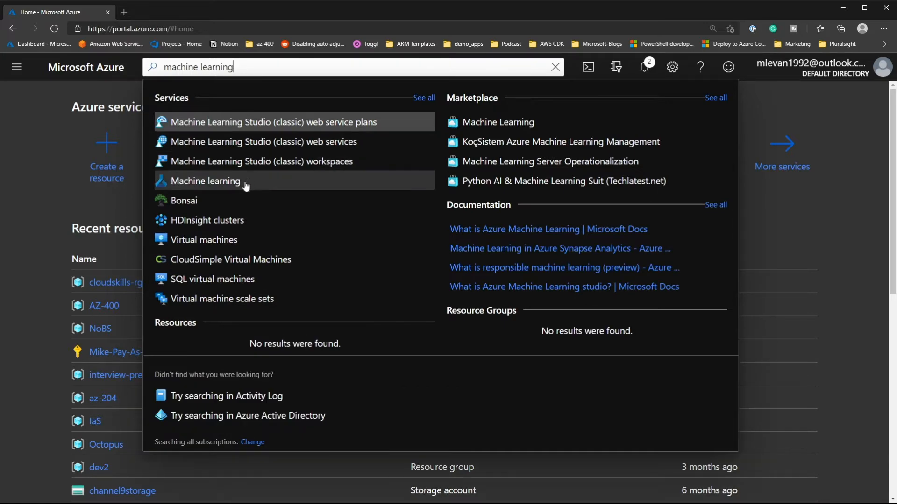
left_click(205, 180)
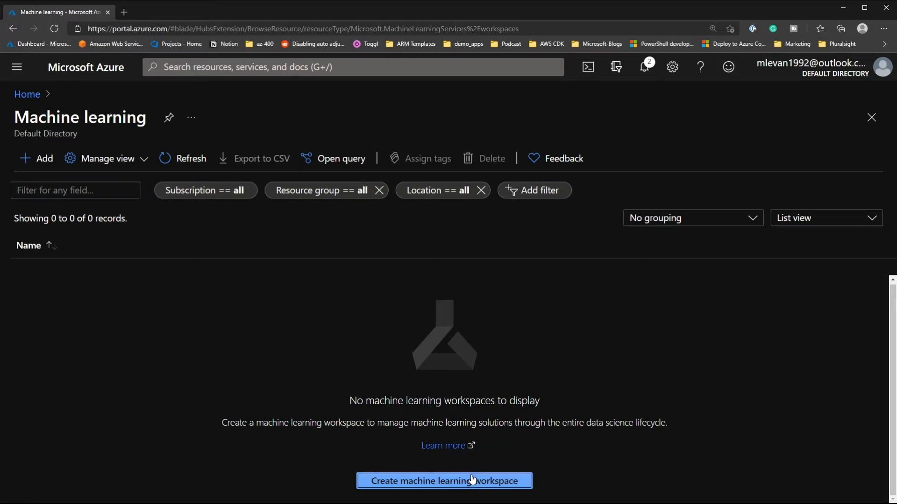
Start a new workspace in resource group cloudskills-rg named diabetestest with auto-filled resources.
left_click(443, 481)
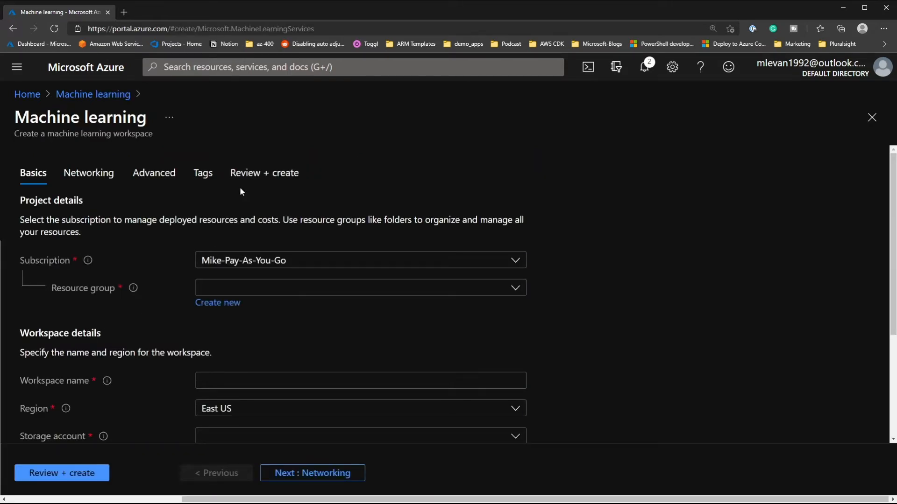
left_click(359, 287)
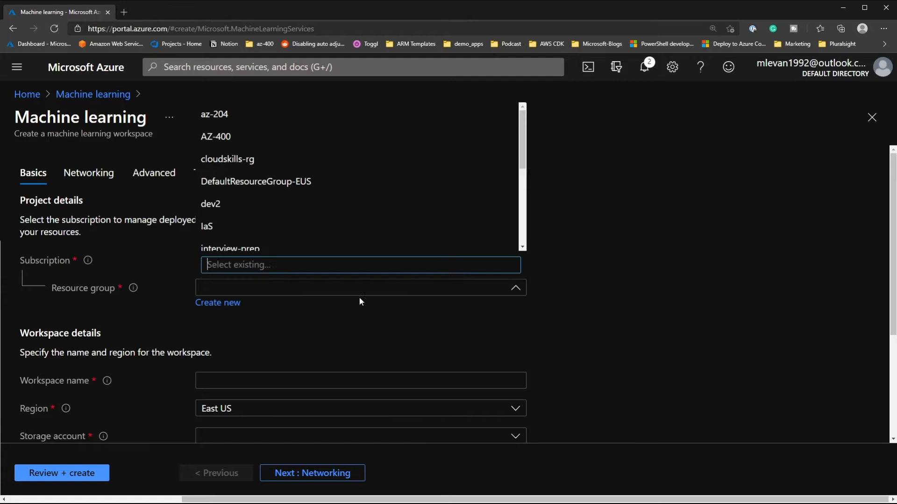
left_click(227, 159)
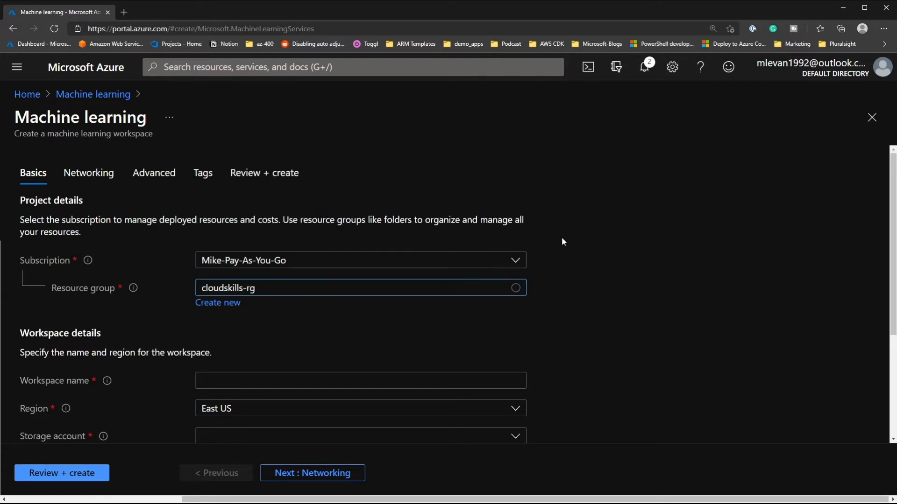
scroll("down", 3)
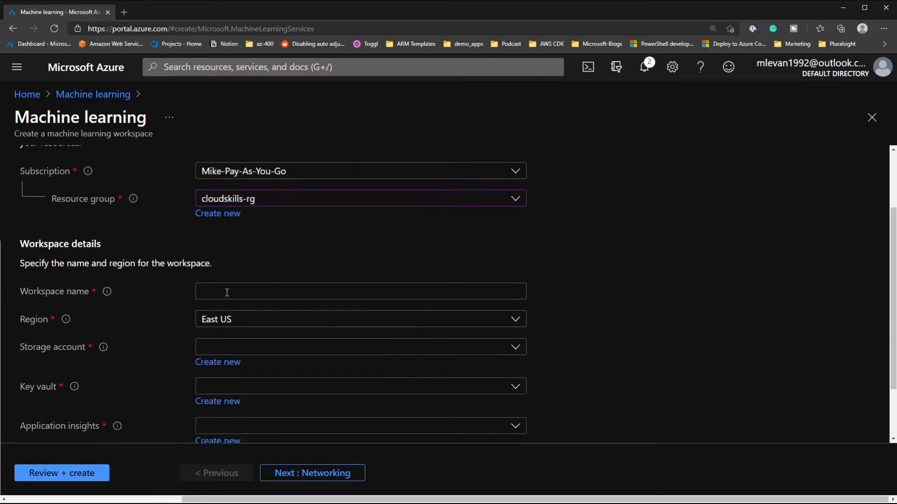
type("diabetestest")
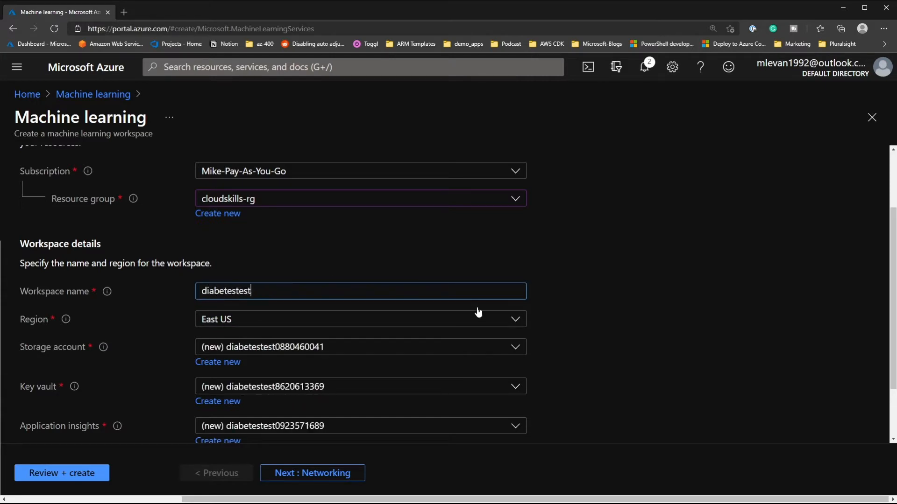
scroll("down", 3)
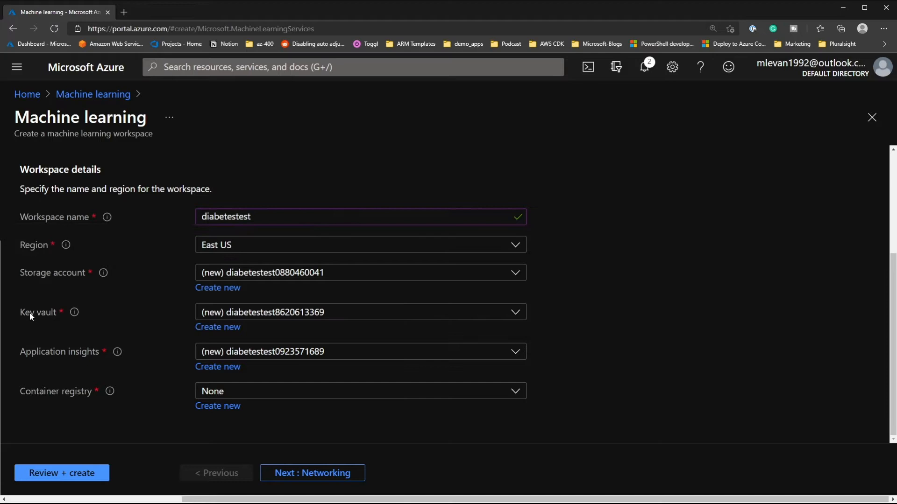
mouse_move(96, 358)
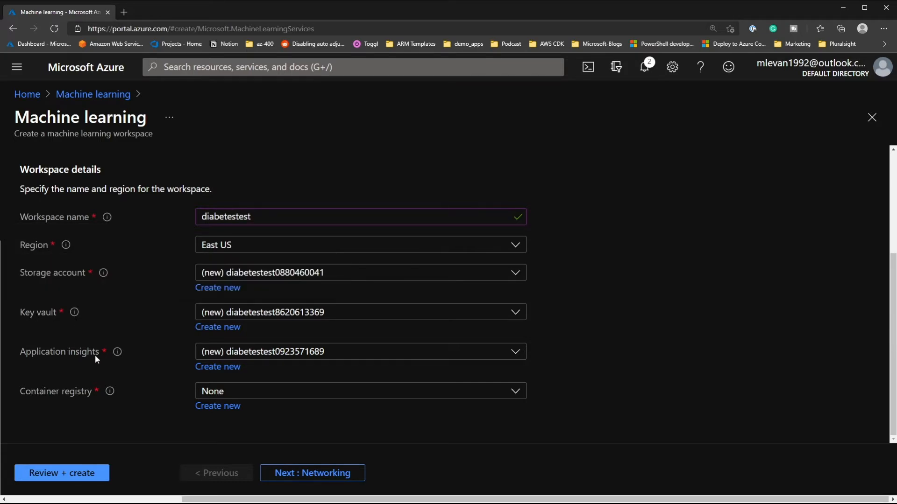
mouse_move(257, 401)
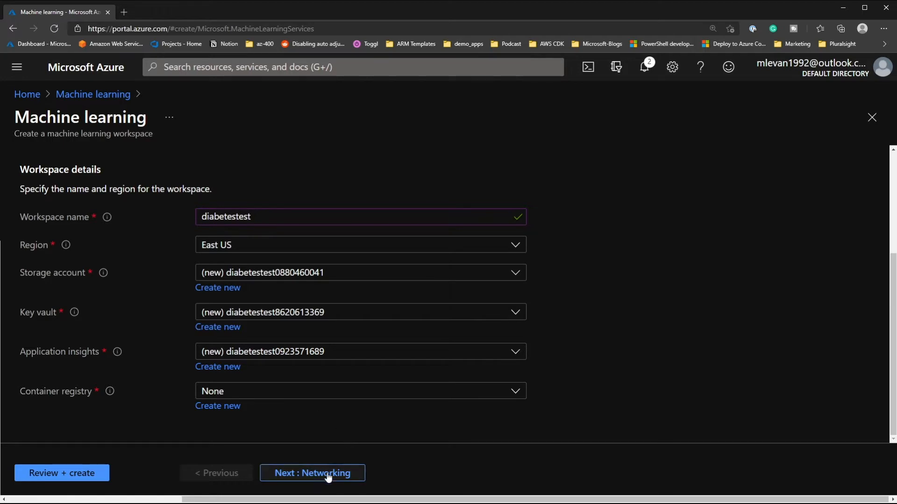
Keep default networking and advanced settings and reach Review + create, passing validation.
left_click(312, 472)
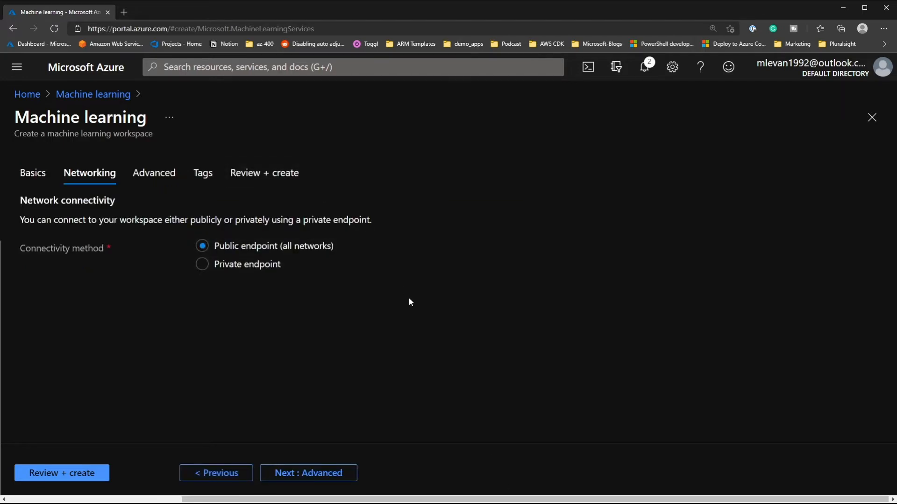
left_click(308, 473)
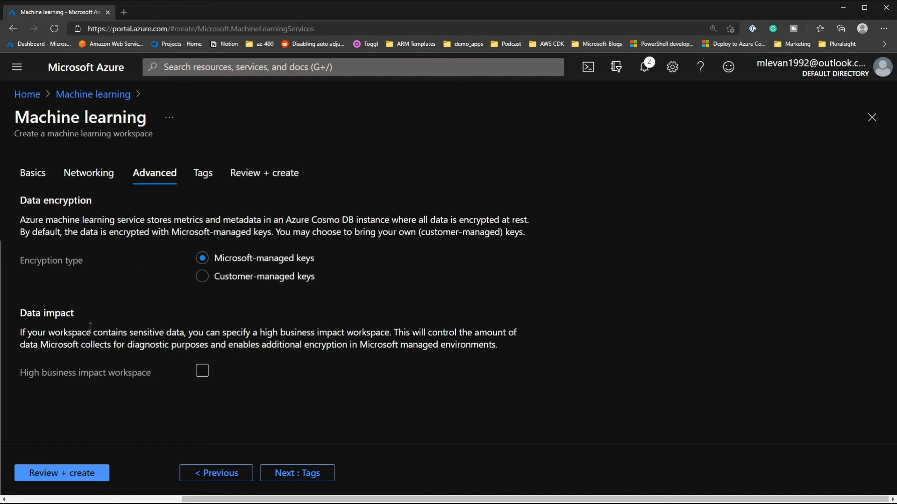
mouse_move(264, 297)
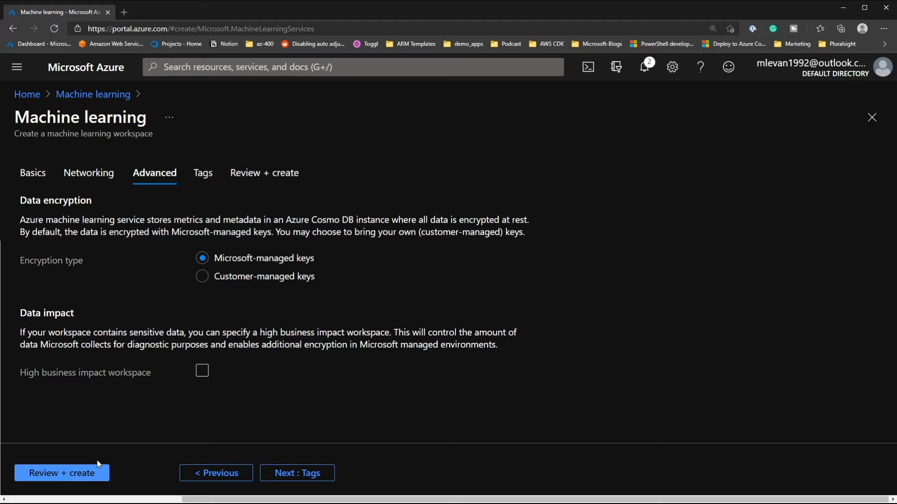
left_click(62, 473)
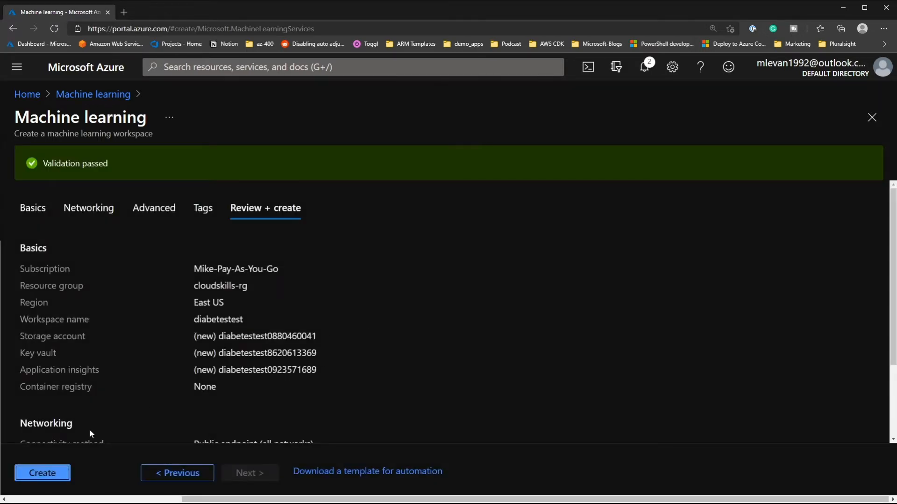
Create the diabetestest workspace and go to its resource overview after deployment.
left_click(42, 472)
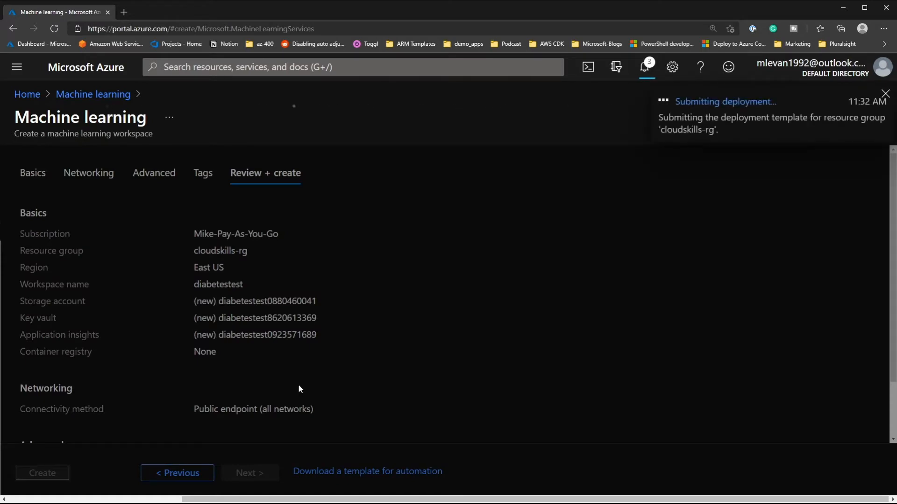
left_click(42, 472)
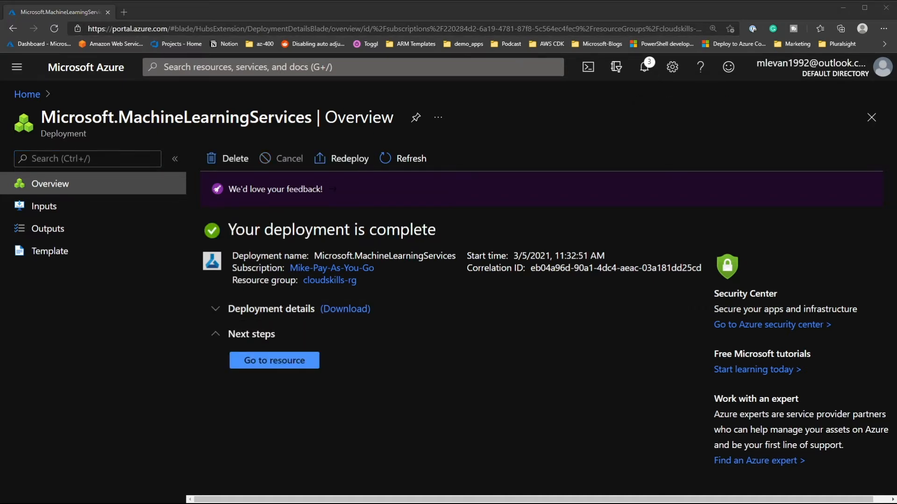
left_click(273, 361)
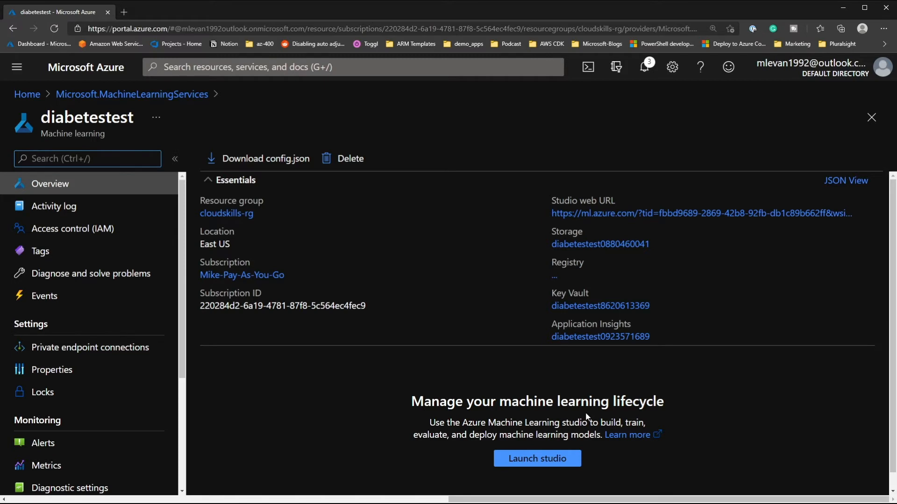
Launch Azure Machine Learning studio for the diabetestest workspace.
left_click(536, 458)
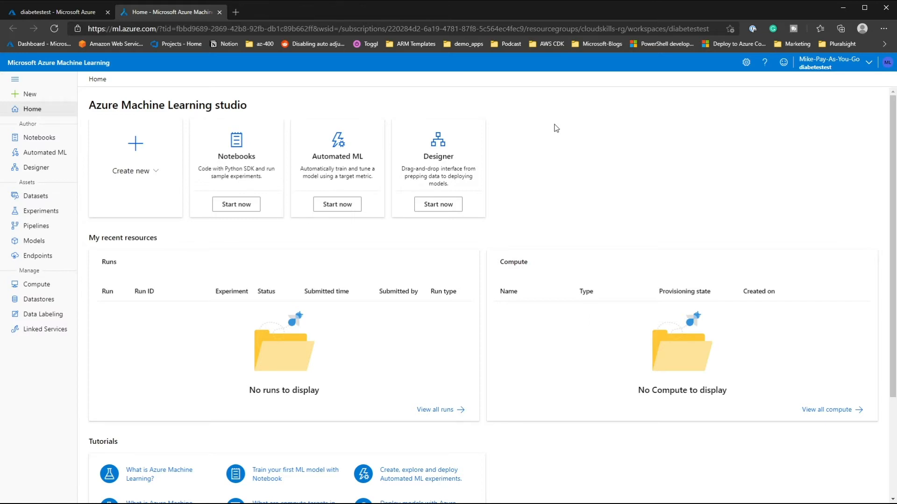
mouse_move(589, 126)
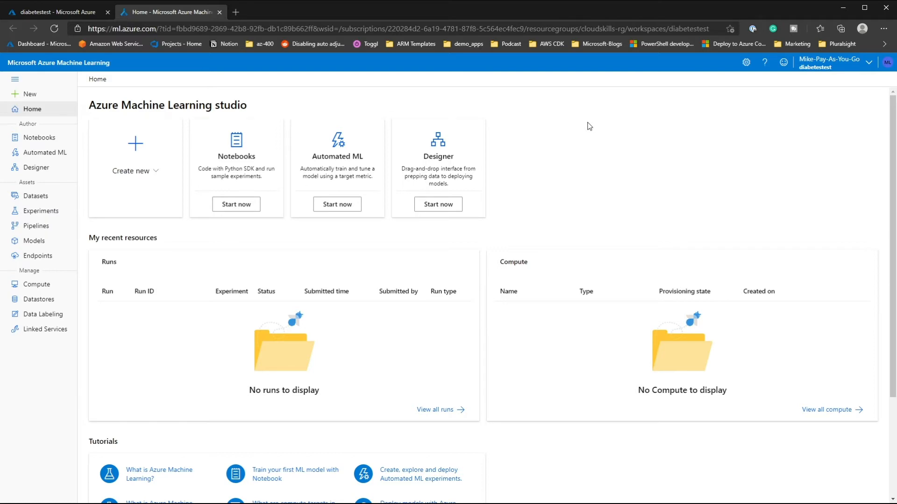
Start a new Automated ML run from the Automated ML section, reaching dataset selection.
left_click(45, 152)
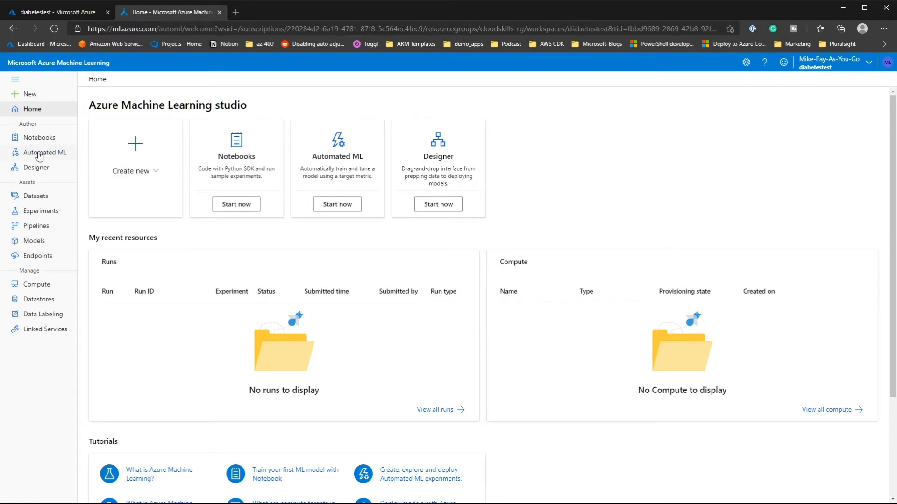
left_click(46, 152)
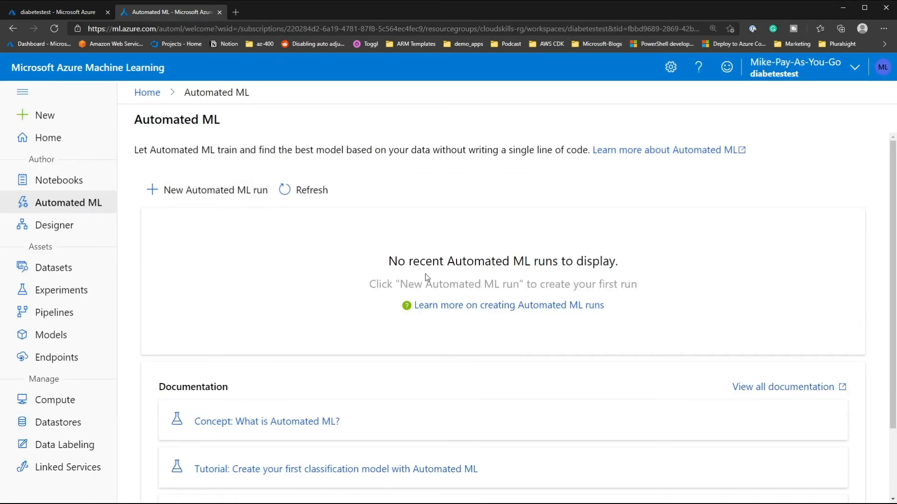
left_click(213, 190)
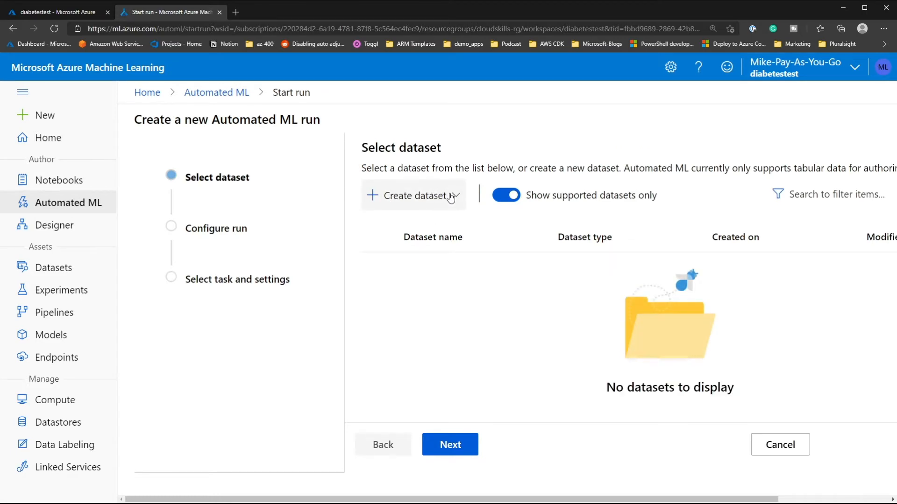
Name the local-files dataset diabetes-test, type Tabular, and continue past basic info.
left_click(412, 195)
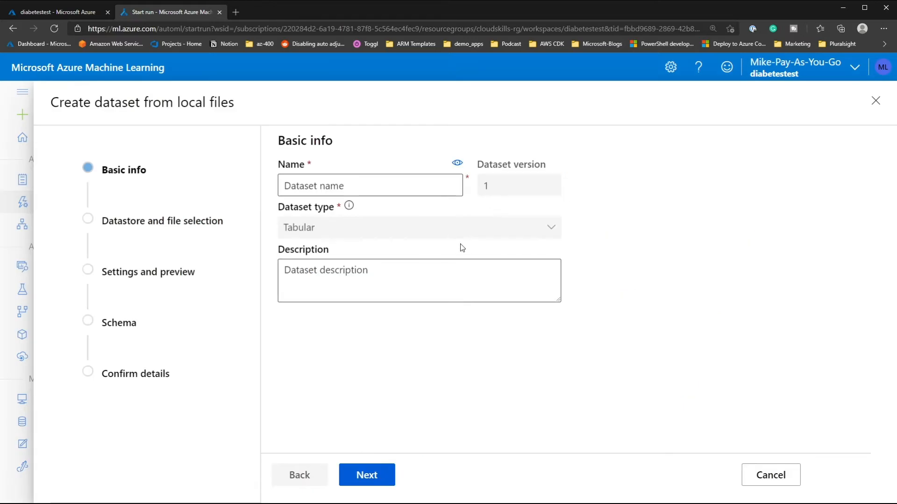
left_click(370, 185)
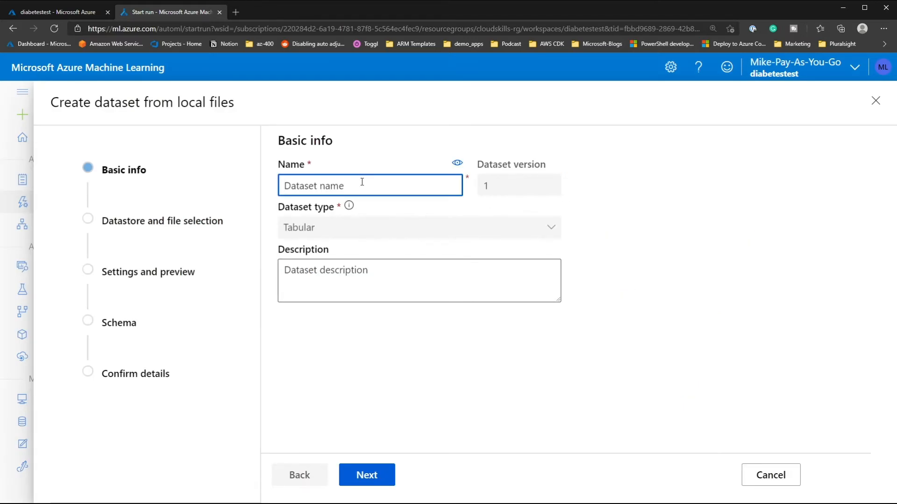
type("diabetes-test")
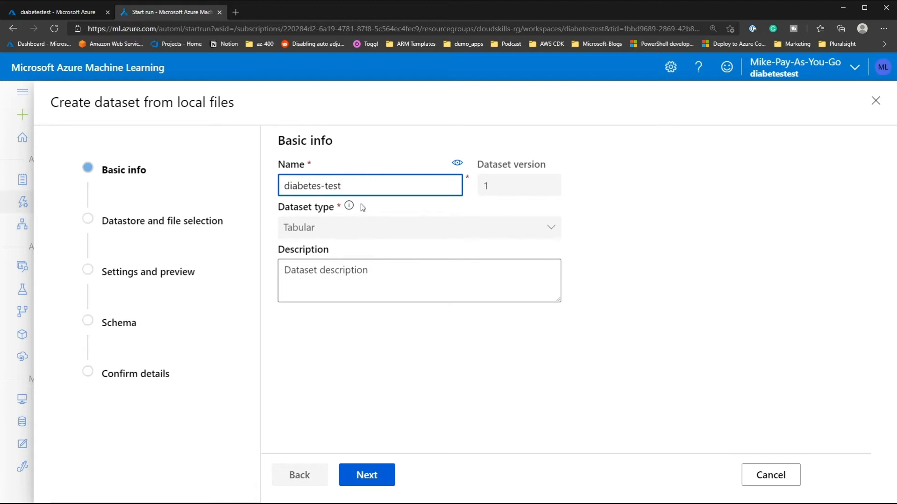
left_click(366, 474)
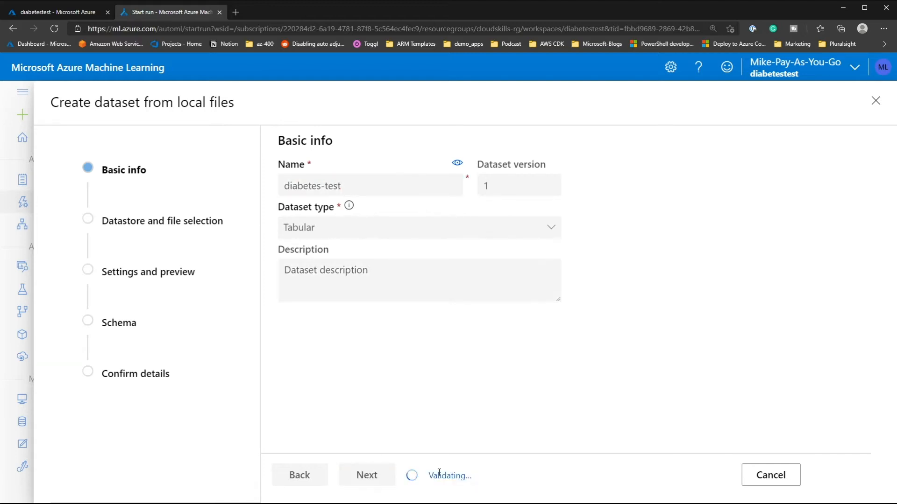
Upload Book1.csv to the default workspaceblobstore and continue to file settings.
left_click(366, 475)
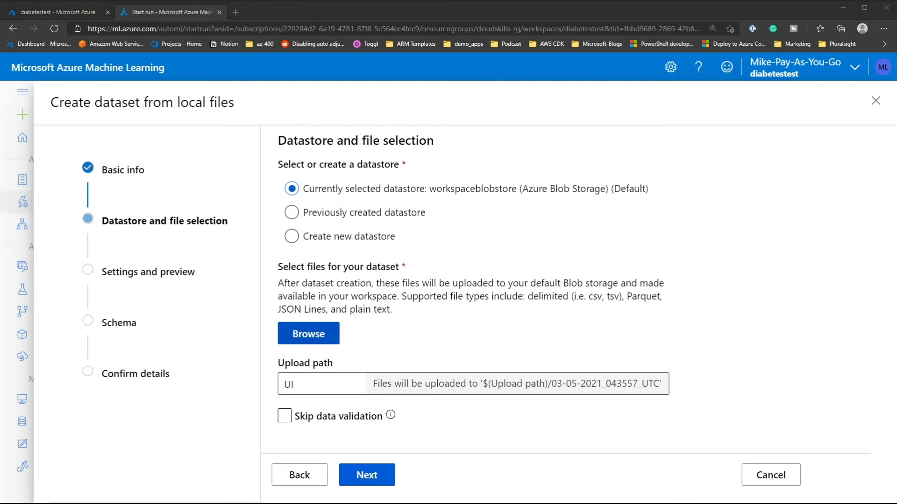
left_click(307, 334)
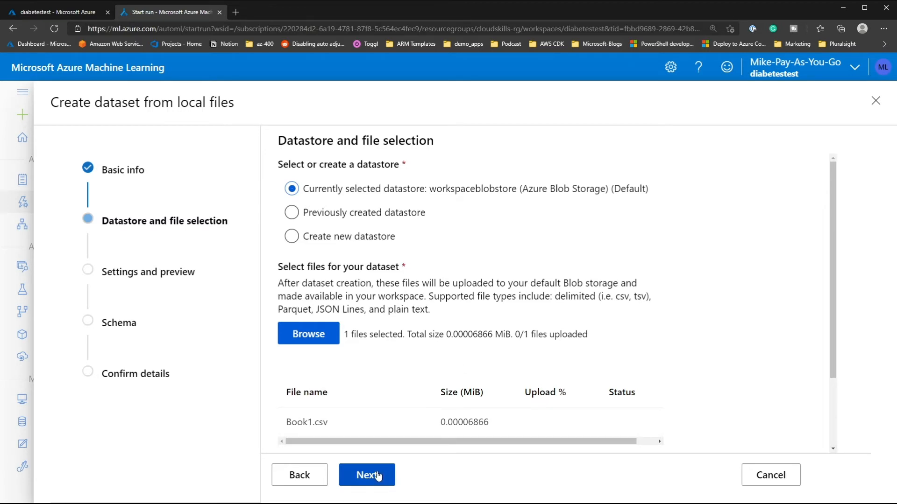
left_click(366, 474)
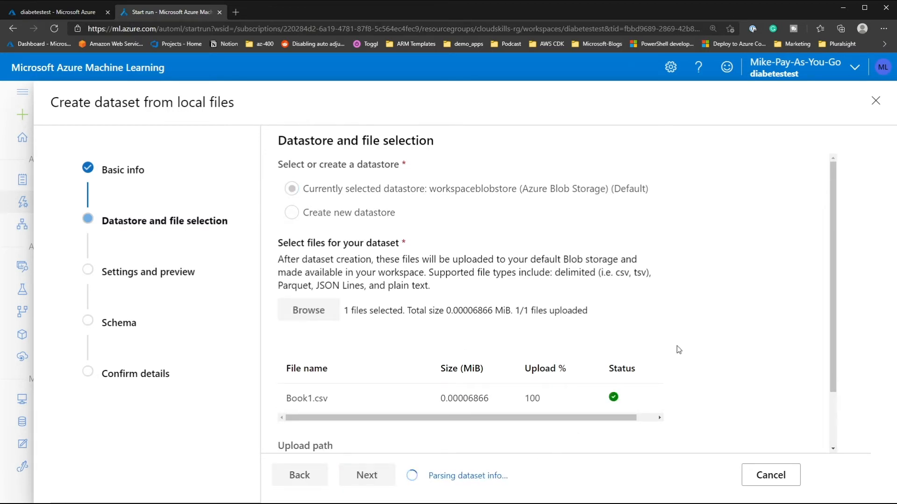
scroll("down", 3)
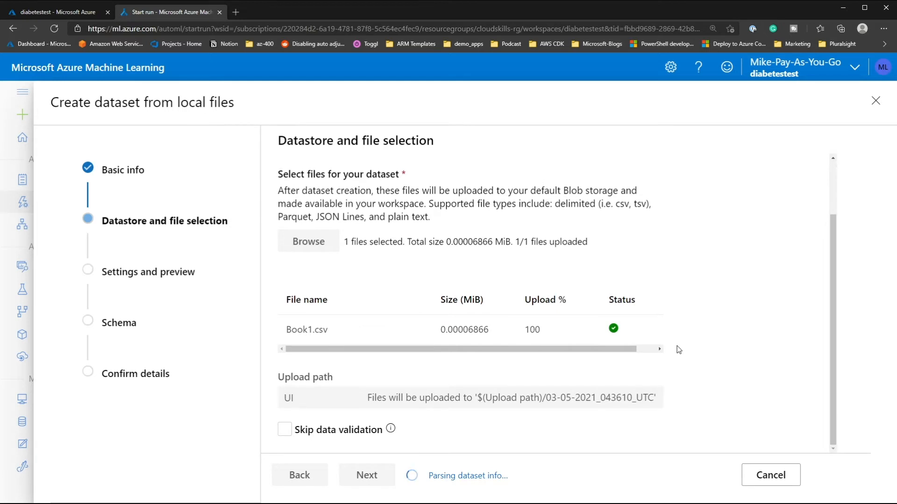
Accept the comma-delimited settings and string-type schema, reaching Confirm details.
left_click(366, 475)
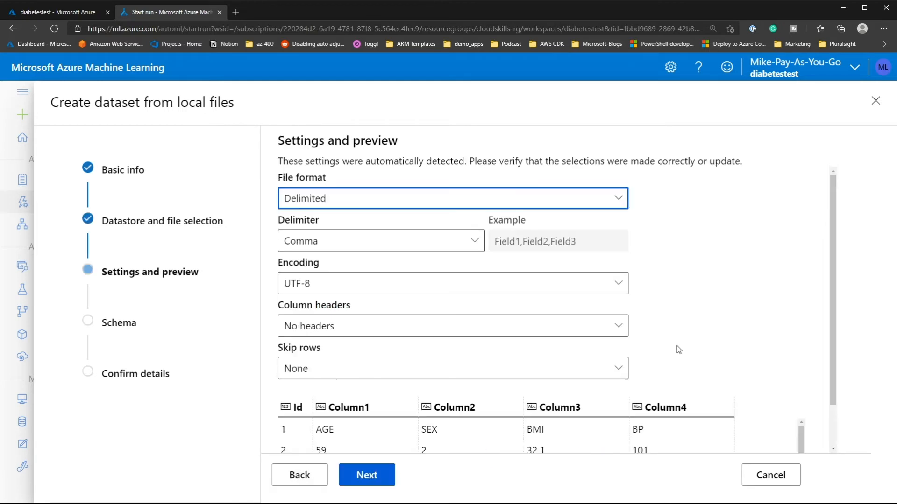
scroll("down", 3)
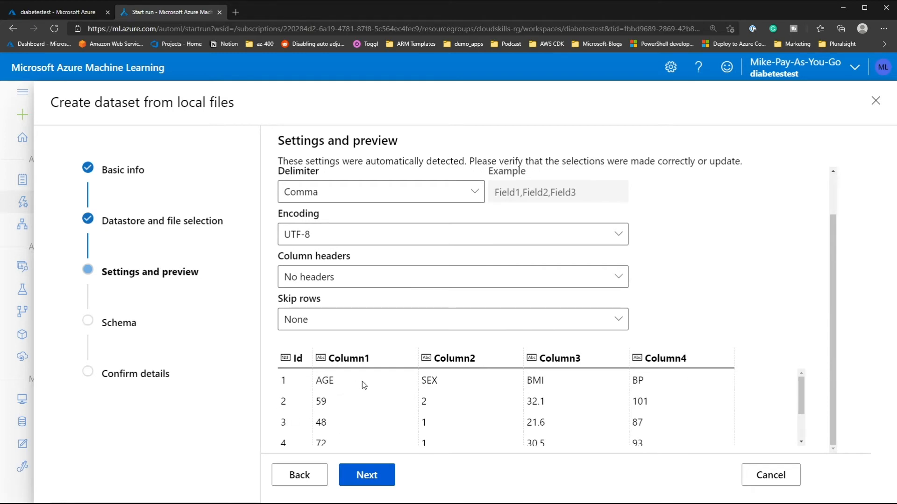
mouse_move(423, 384)
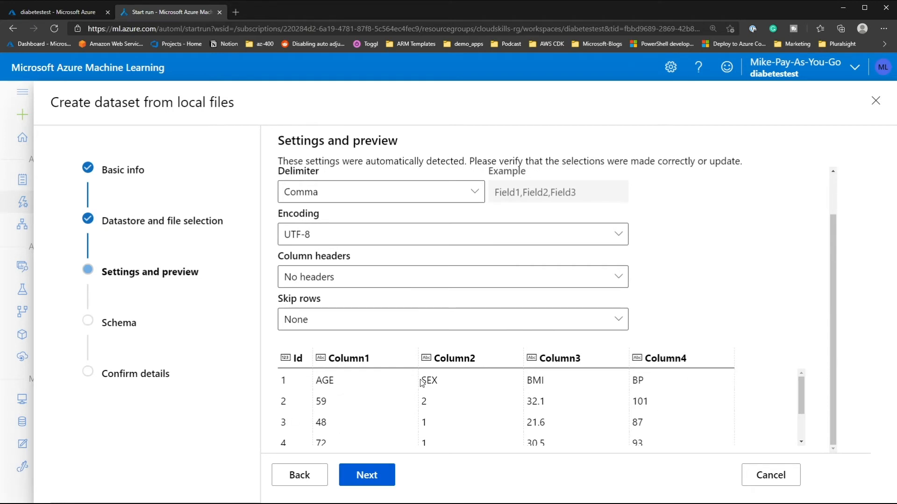
mouse_move(258, 408)
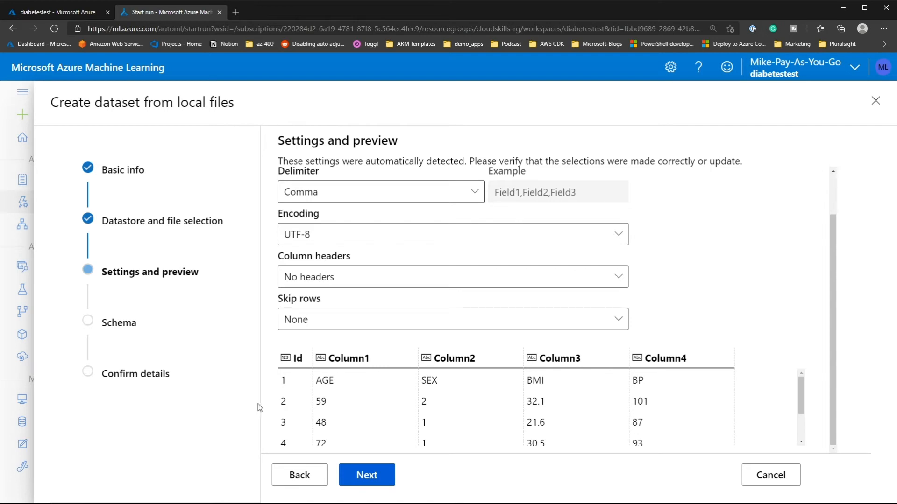
left_click(366, 474)
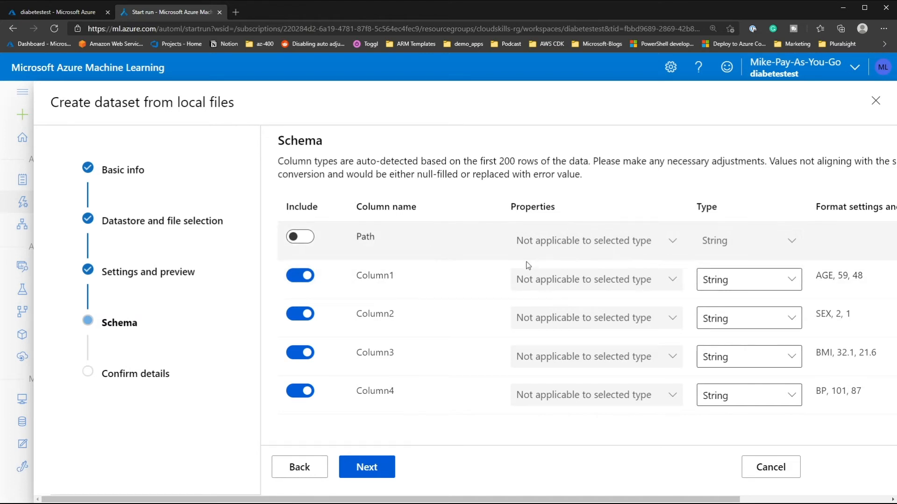
left_click(366, 467)
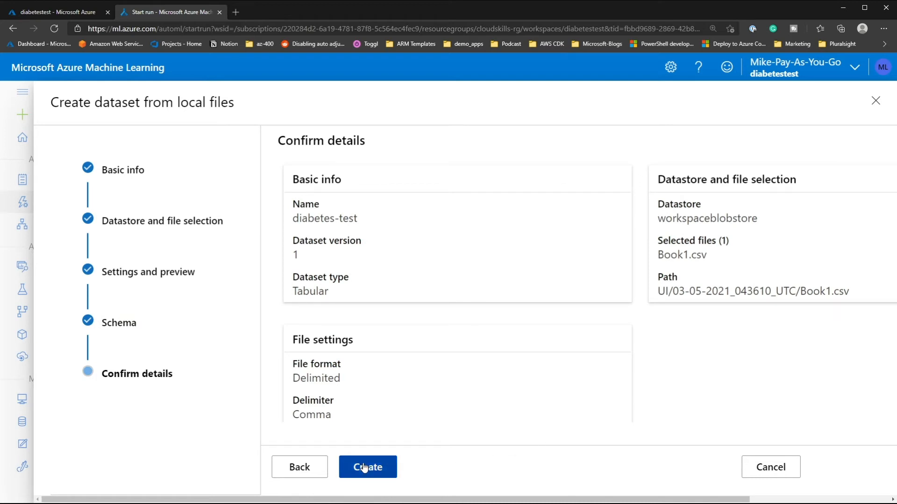
Create the diabetes-test dataset and dismiss the feedback survey, keeping prompts enabled.
left_click(367, 467)
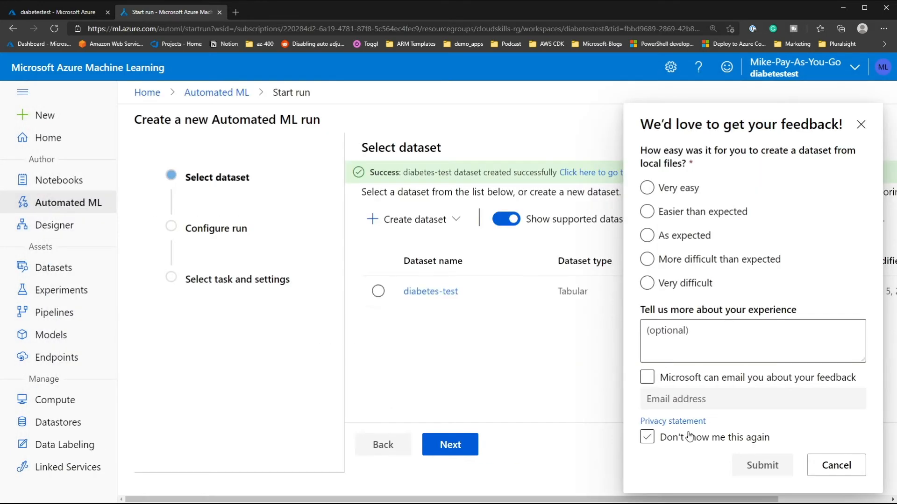
left_click(646, 437)
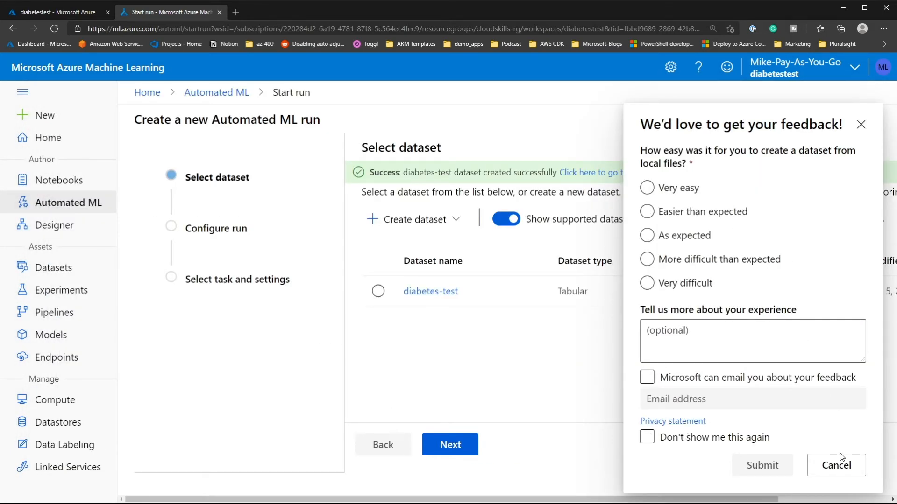
left_click(834, 464)
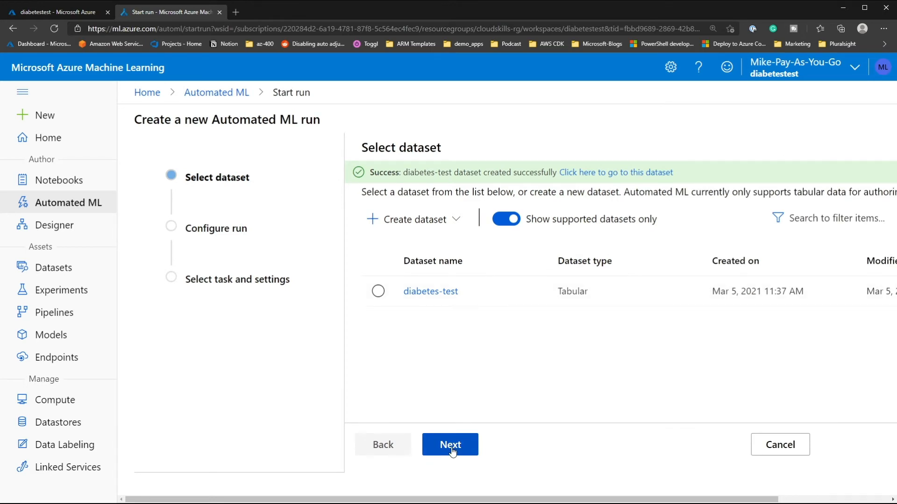
Select the diabetes-test dataset for the Automated ML run and continue to configuration.
left_click(451, 444)
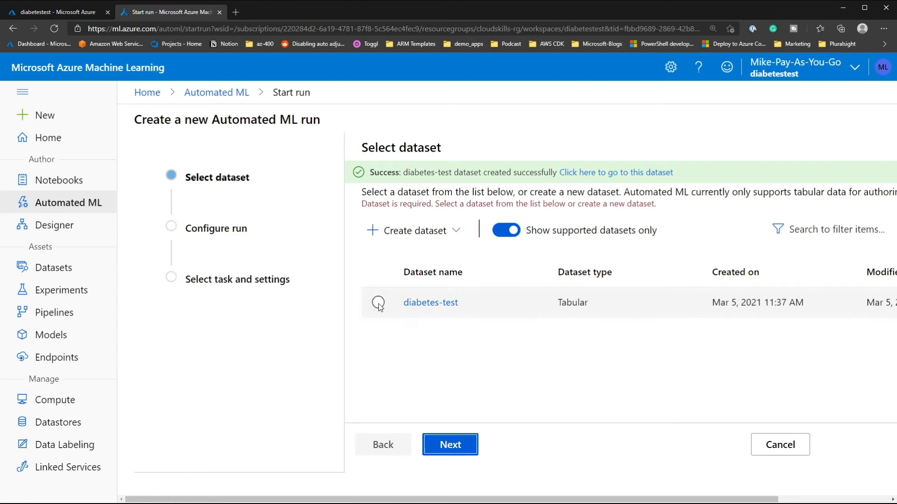
left_click(378, 303)
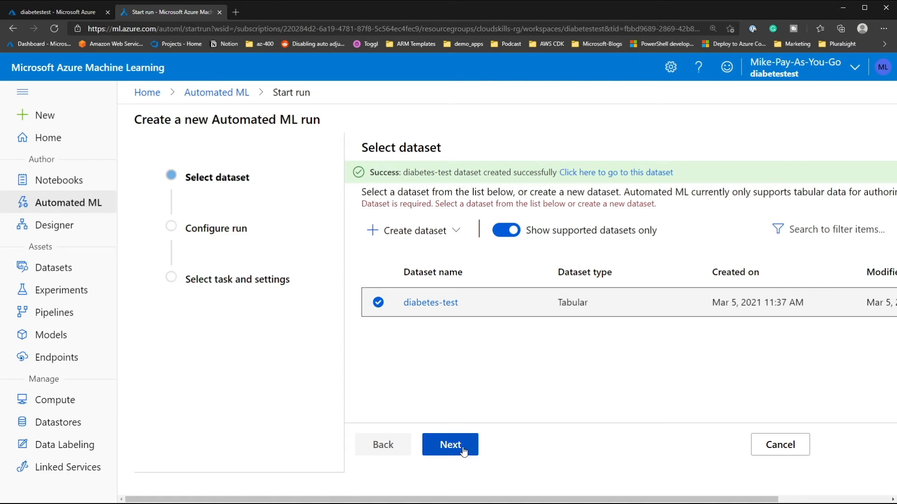
left_click(451, 444)
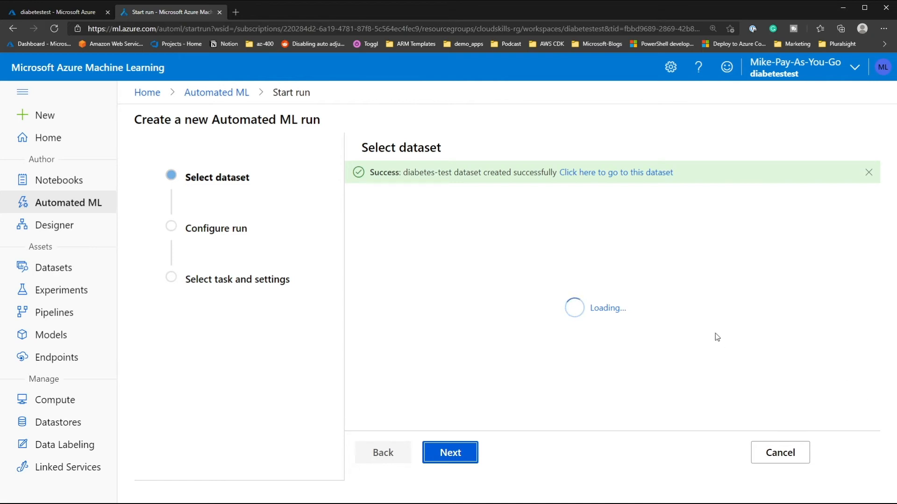
Name the new experiment diabetes-experiment and choose Column1 as the target column to predict.
left_click(450, 452)
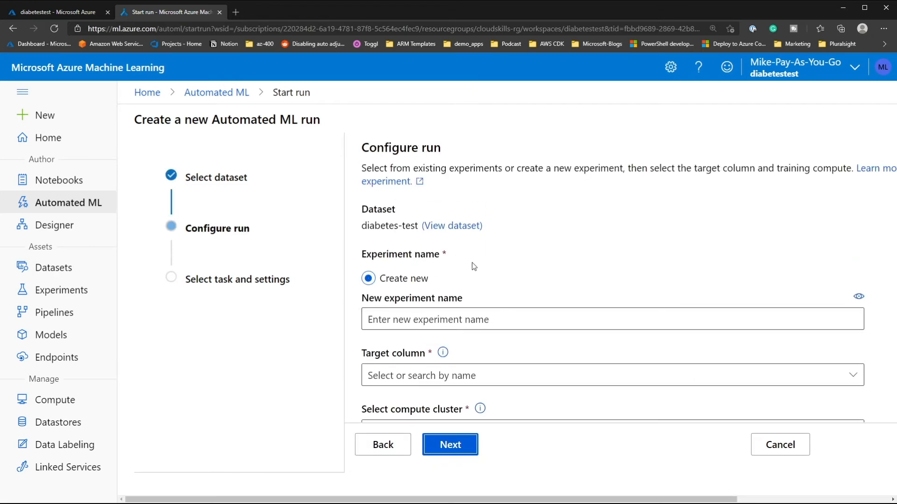
type("diabetes-experim")
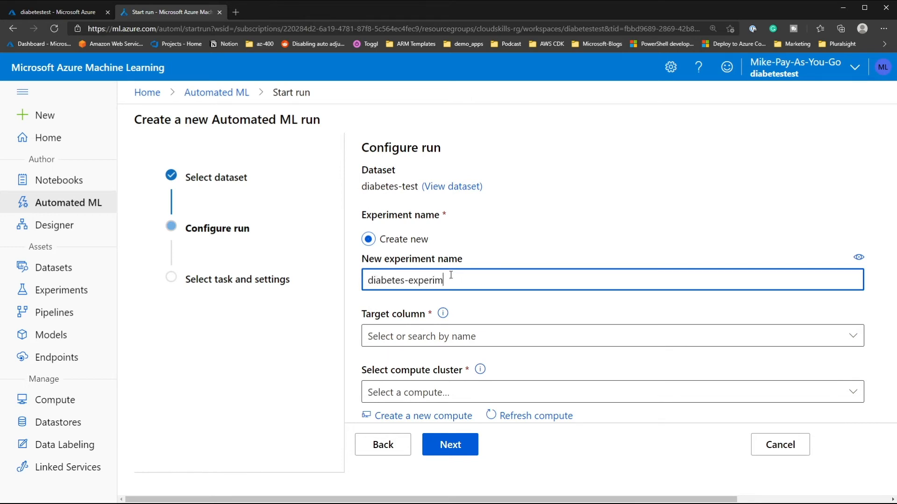
left_click(606, 336)
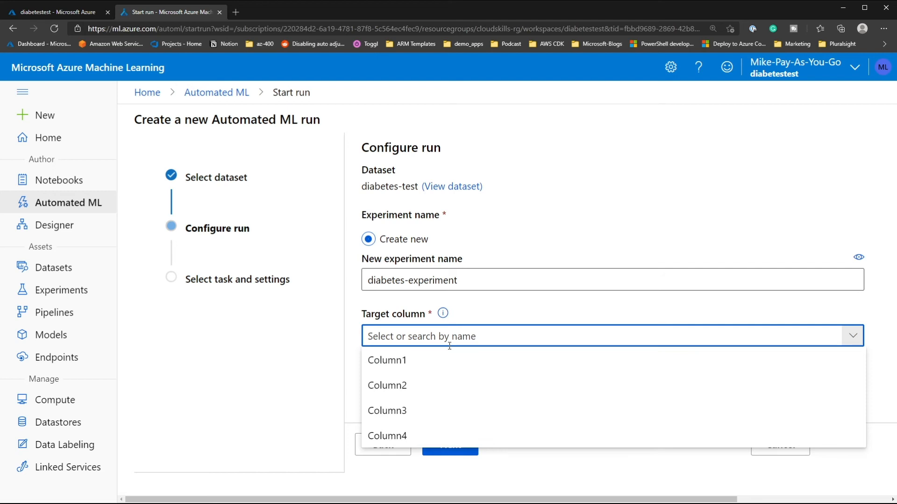
left_click(387, 360)
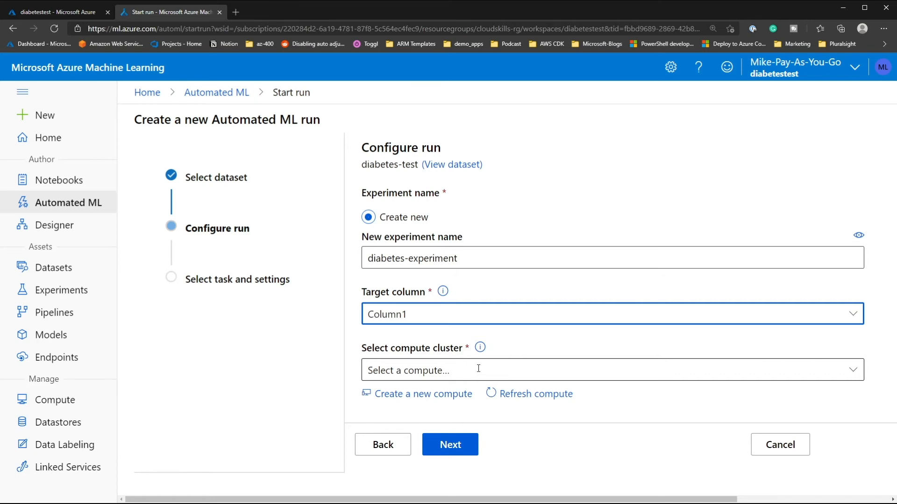
Begin a new compute cluster, keeping Standard_DS3_v2 as the virtual machine size.
left_click(423, 393)
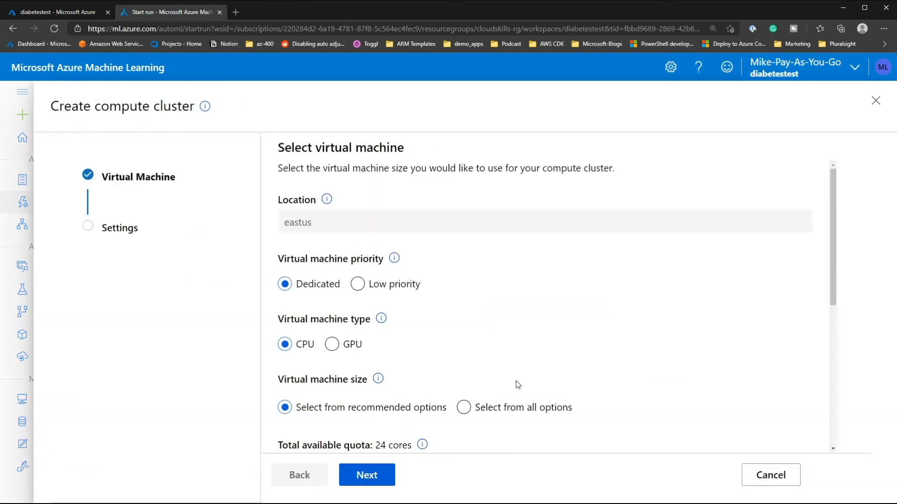
scroll("down", 3)
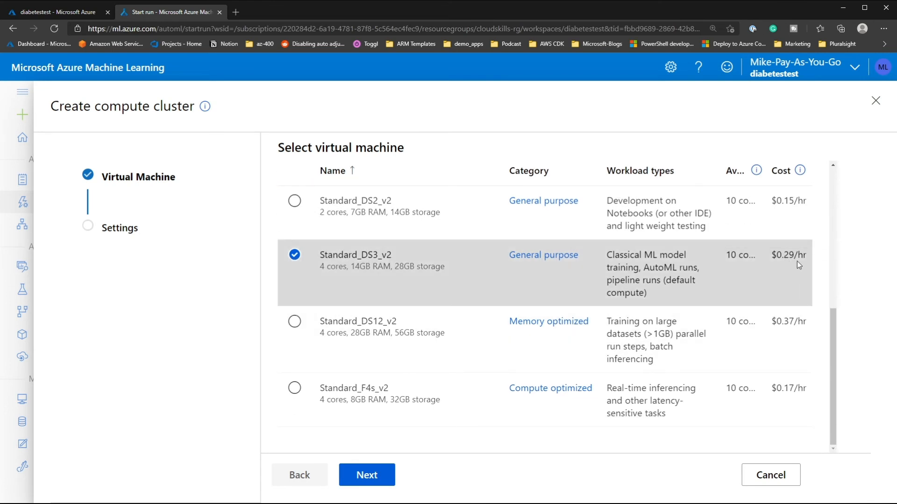
mouse_move(740, 269)
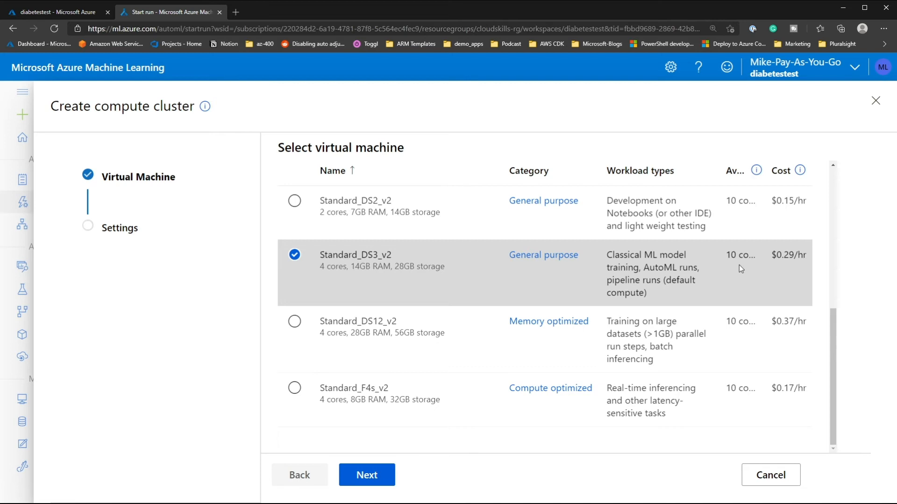
mouse_move(760, 269)
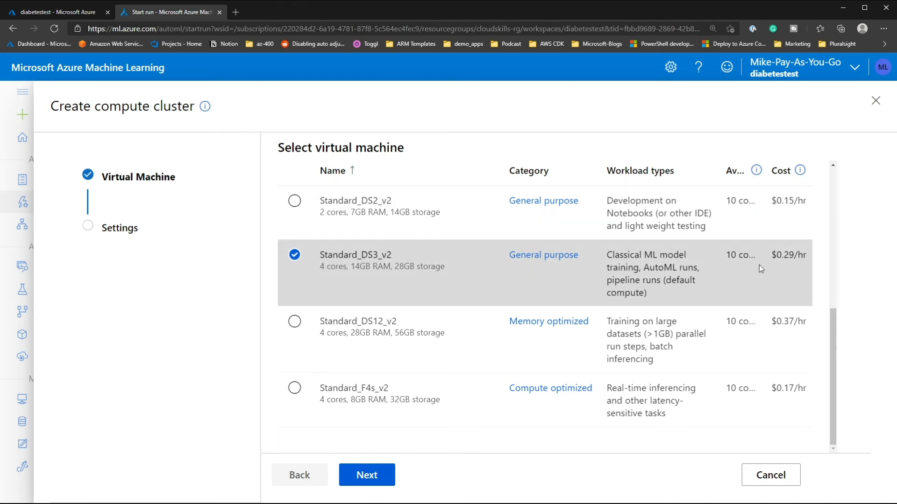
Name the cluster ml-test with 1 minimum and 2 maximum nodes and create it.
left_click(366, 475)
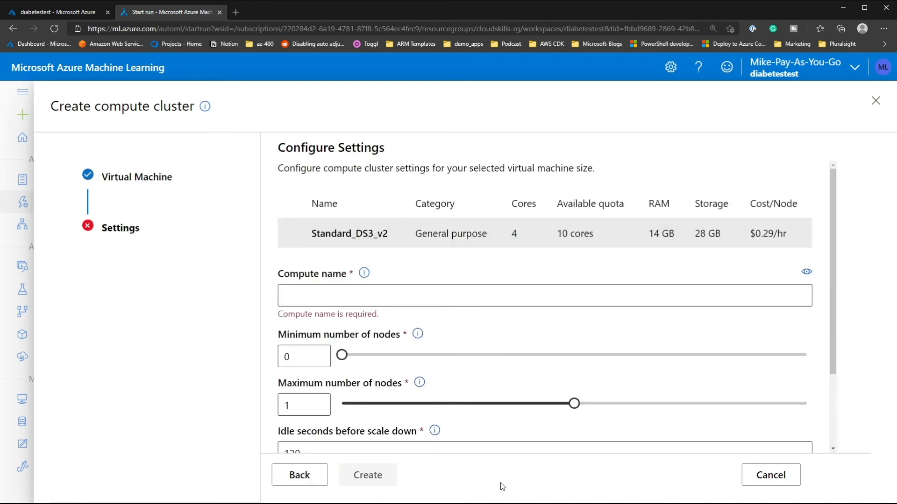
type("m")
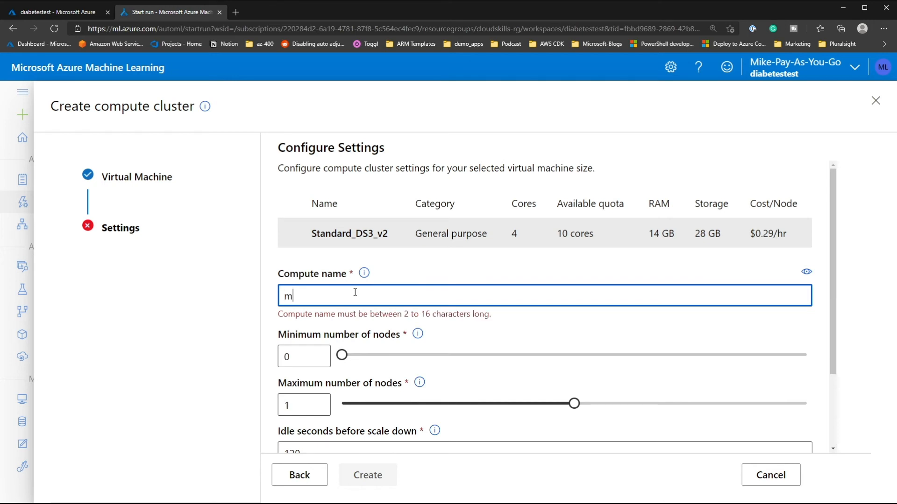
type("l-test")
left_click(304, 405)
type("2")
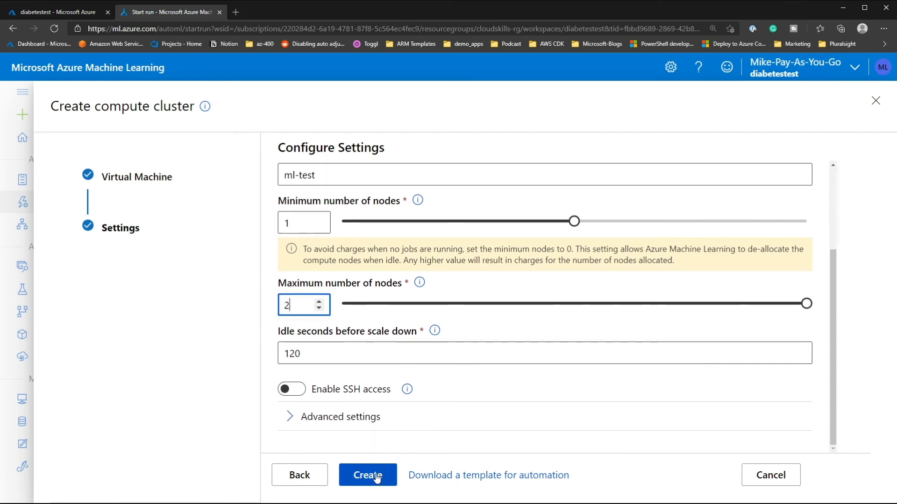
left_click(367, 475)
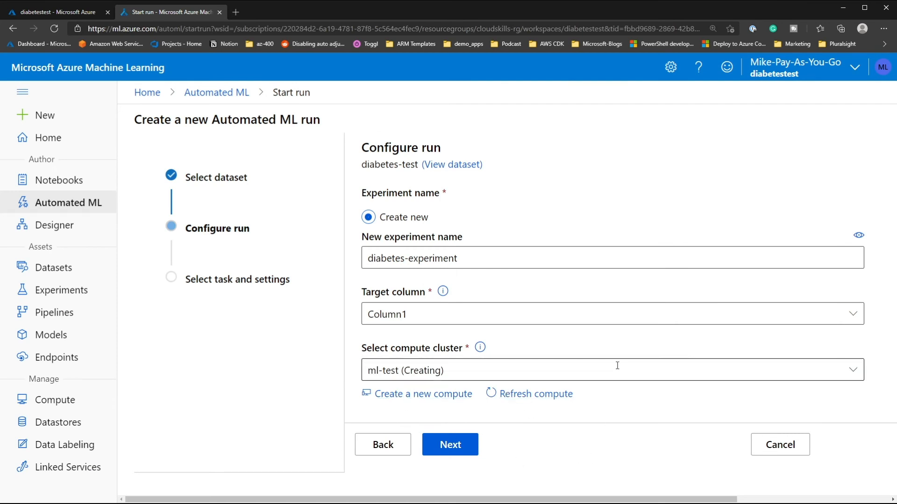
Advance to the Select task type page and review it with Classification checked.
left_click(449, 445)
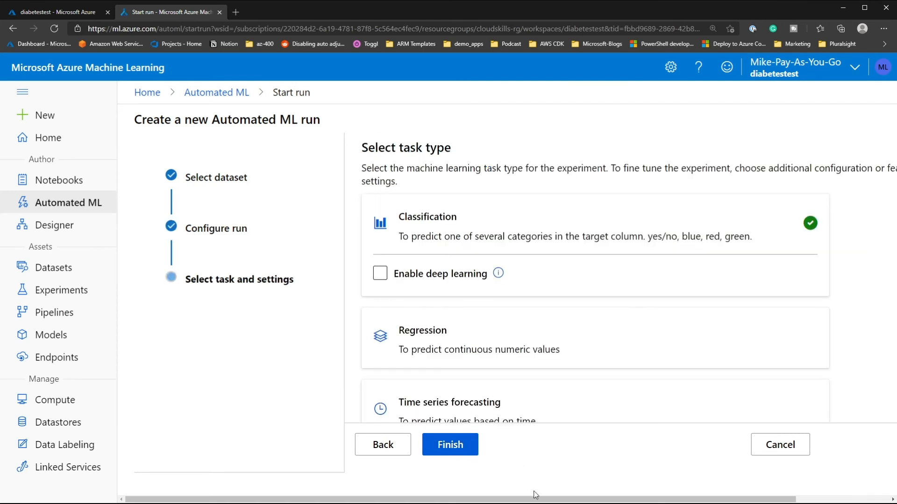
mouse_move(452, 194)
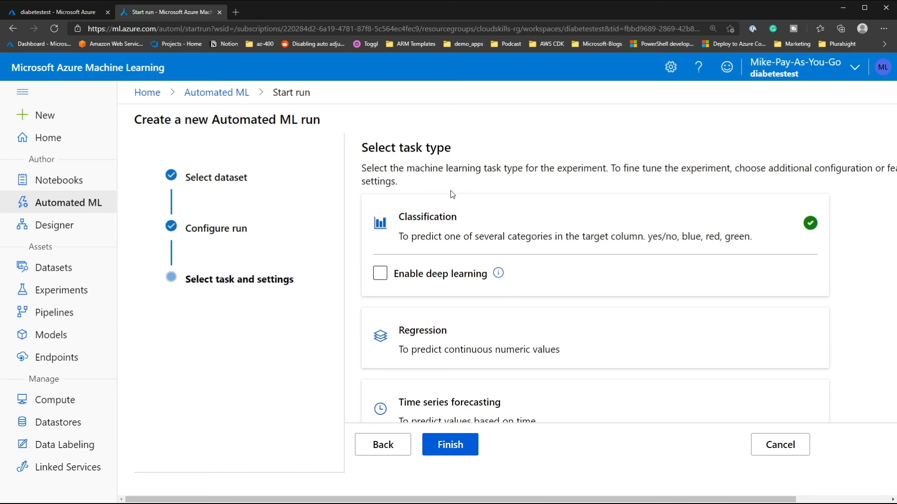
scroll("down", 3)
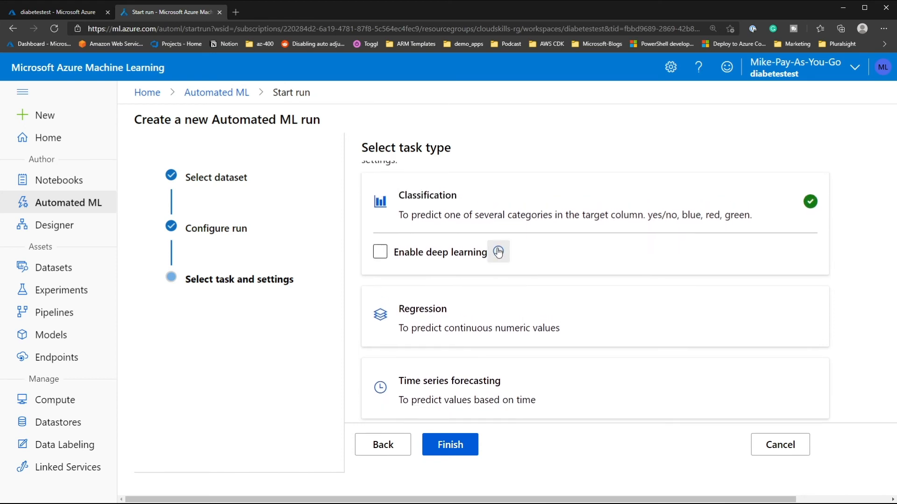
mouse_move(497, 252)
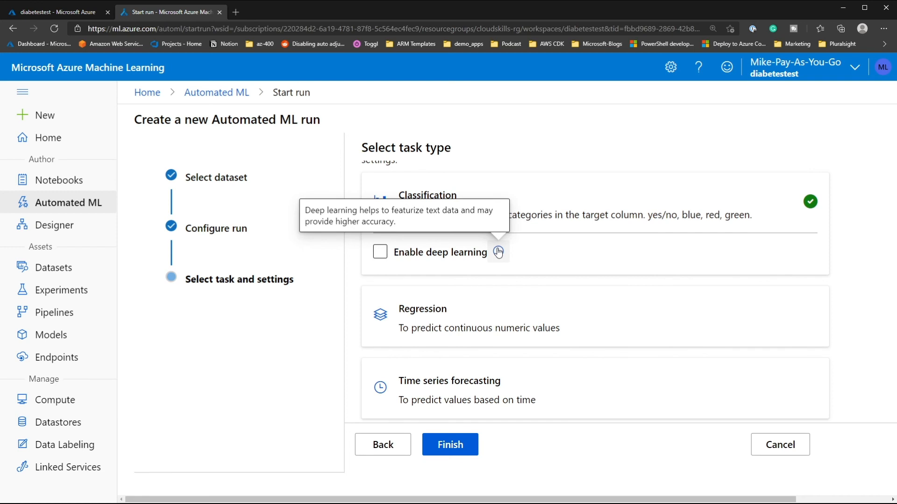
mouse_move(605, 178)
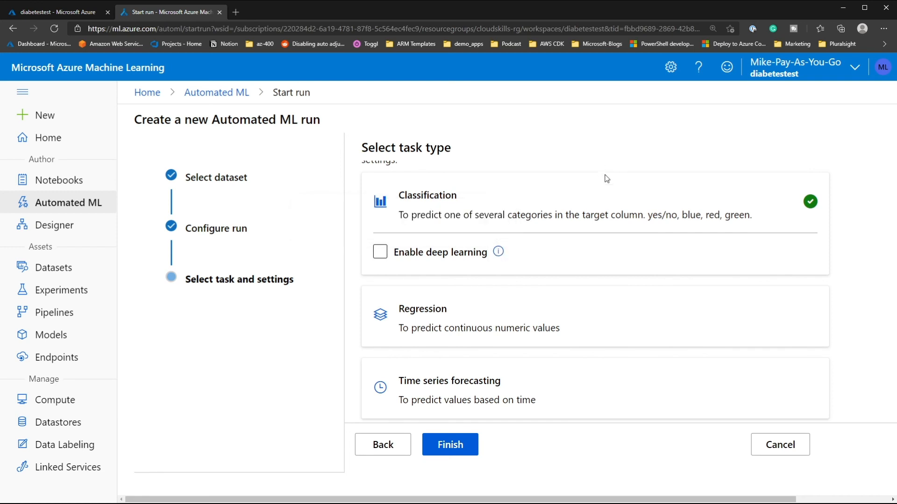
scroll("down", 3)
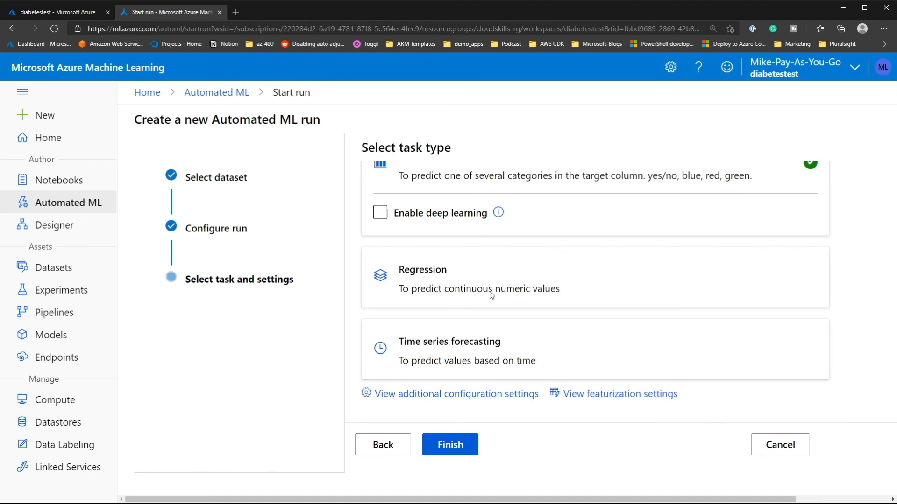
mouse_move(622, 308)
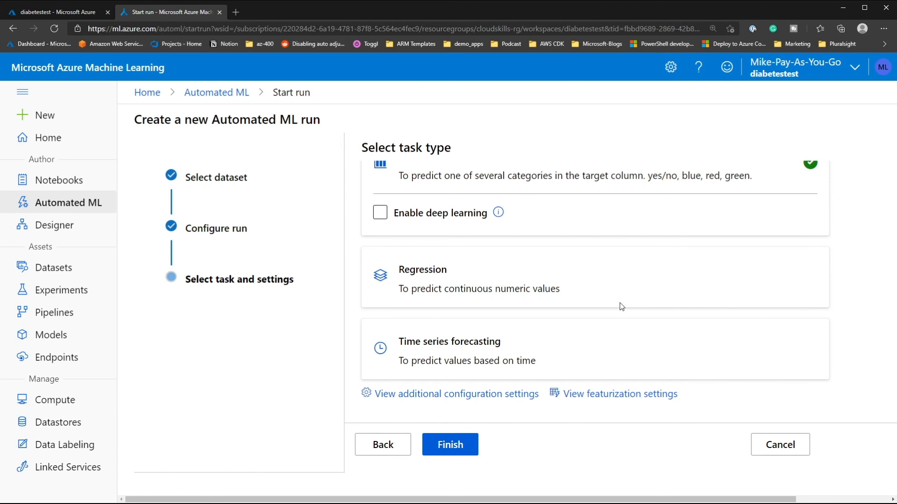
mouse_move(611, 308)
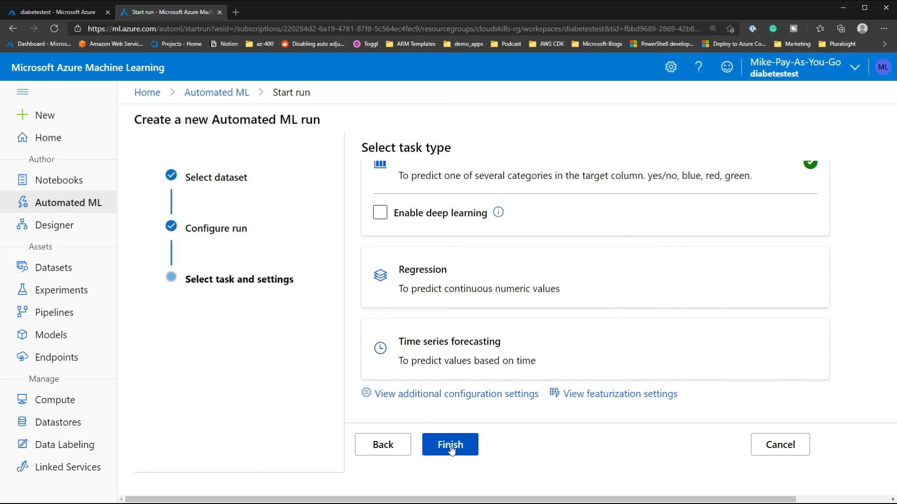
Finish to create Run 1, then refresh its details page showing status not started.
left_click(450, 445)
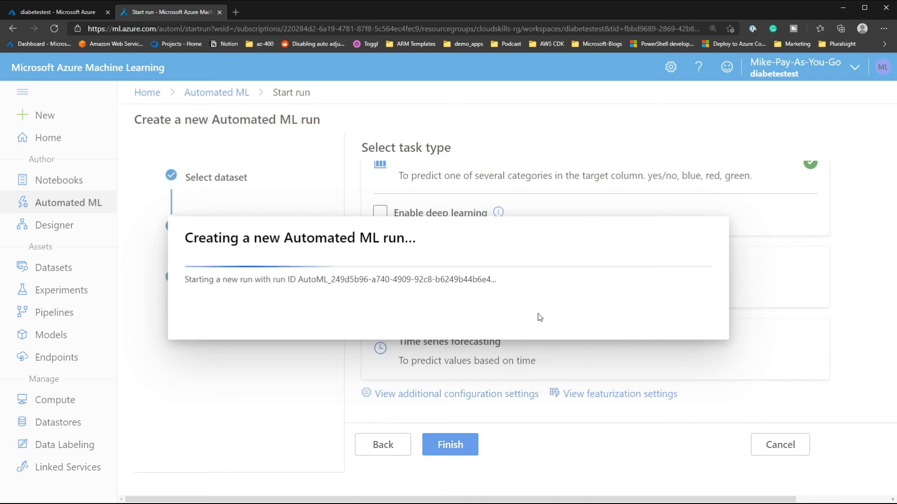
left_click(449, 445)
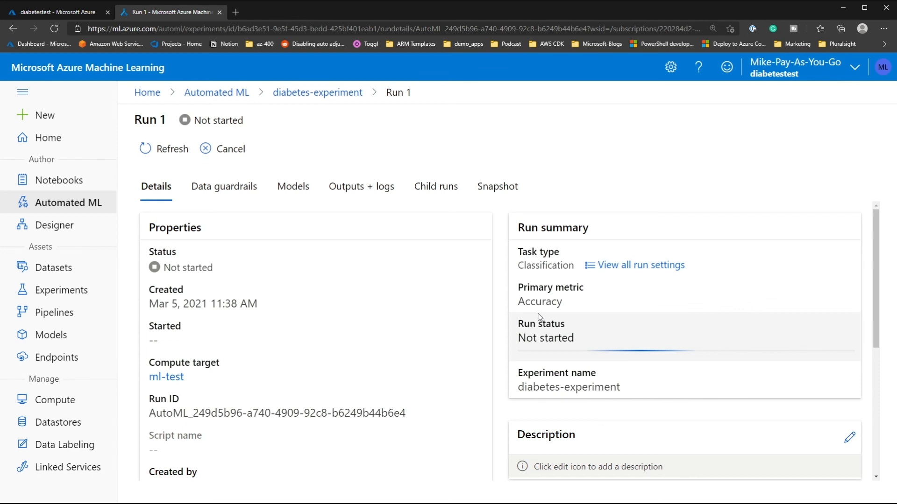
scroll("down", 3)
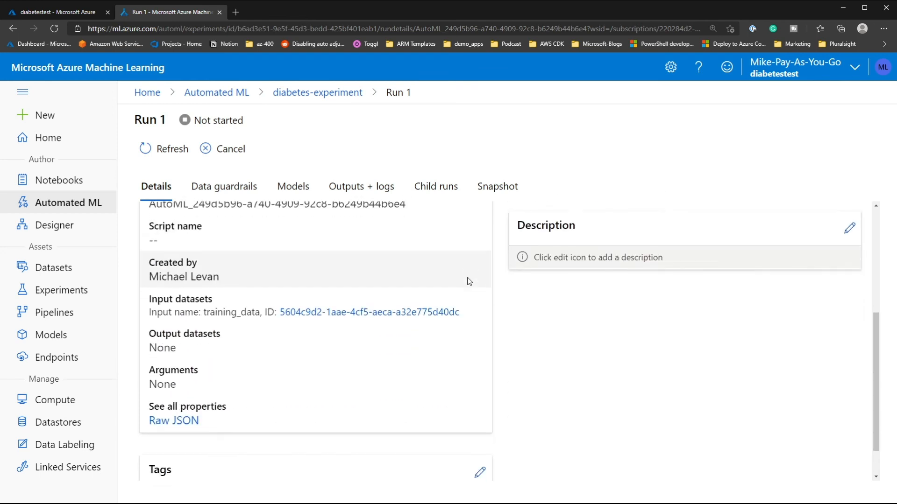
left_click(172, 149)
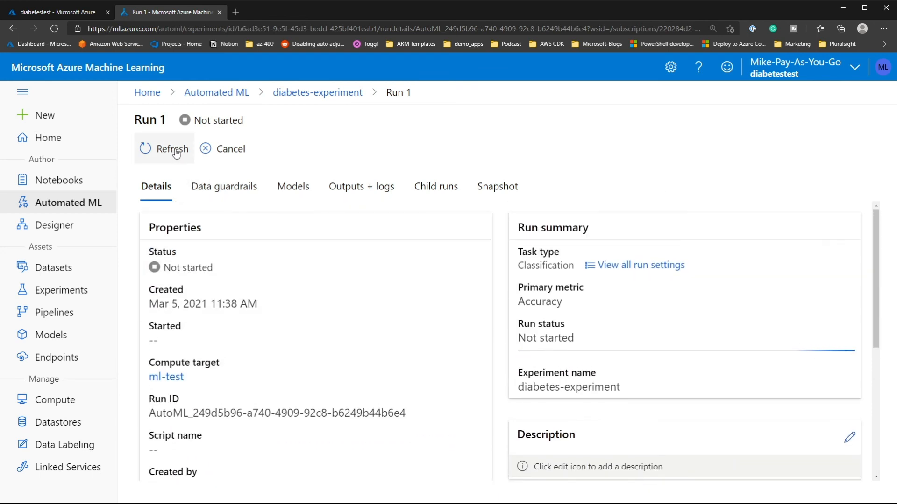